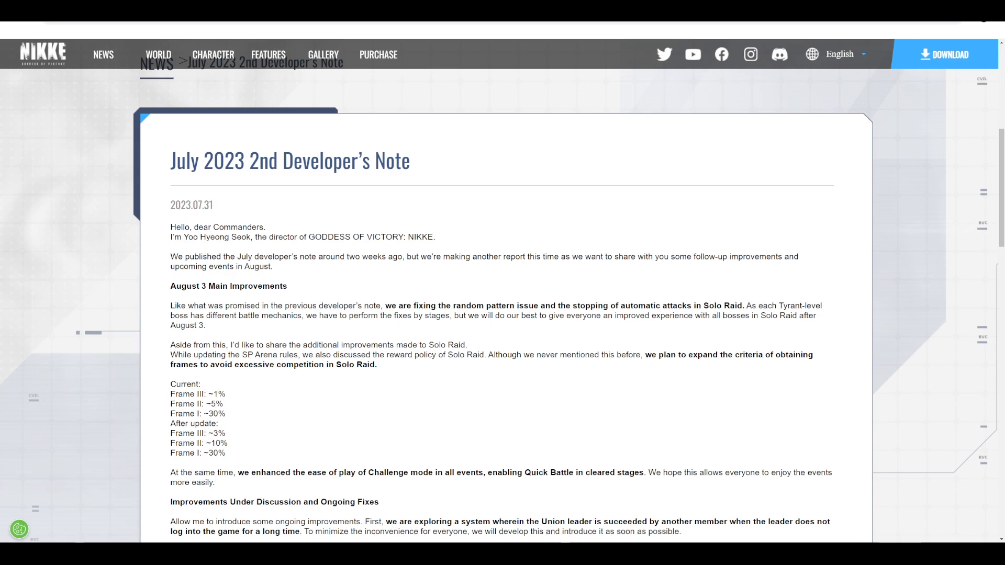
scroll("down", 3)
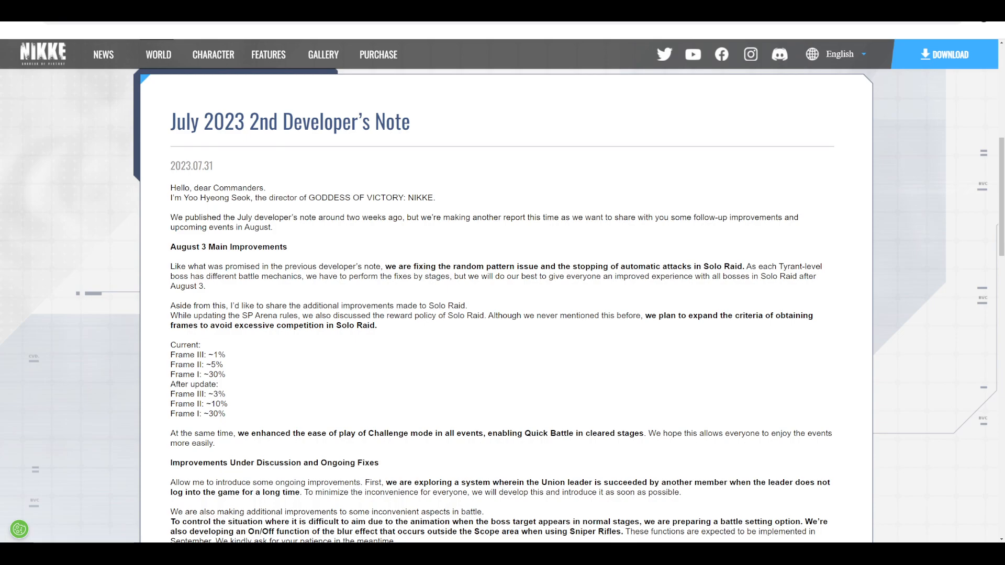
scroll("down", 3)
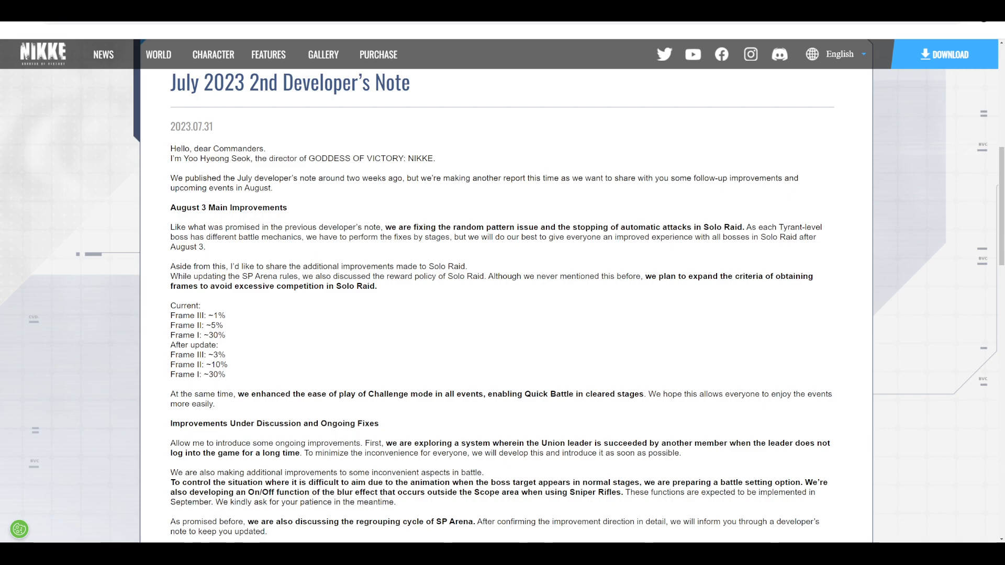
scroll("down", 3)
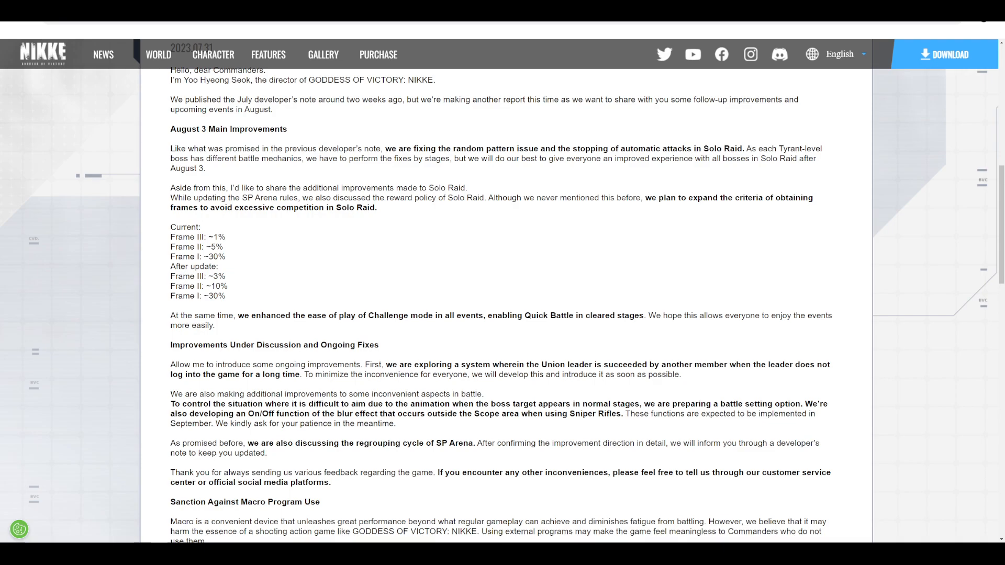
scroll("down", 3)
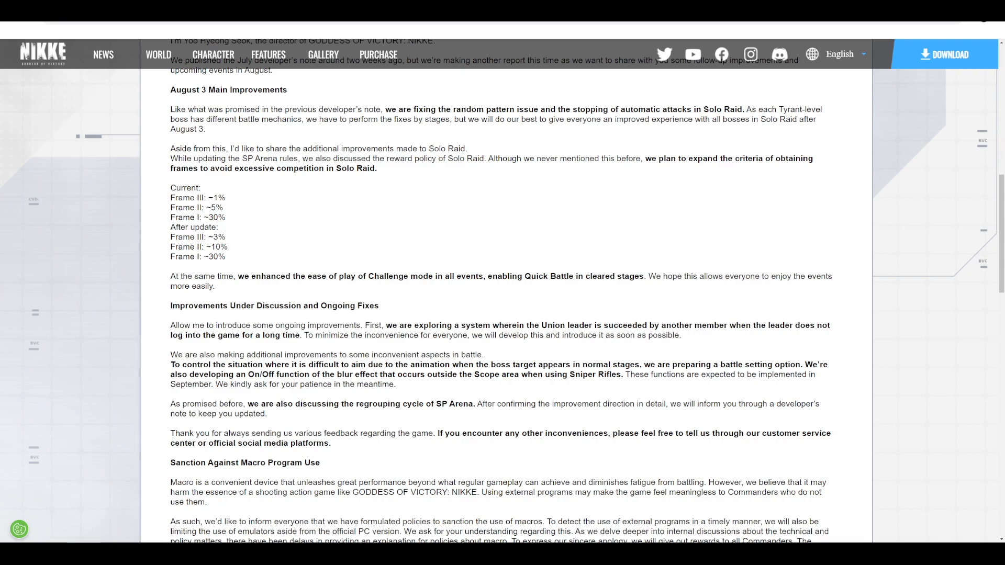
scroll("down", 3)
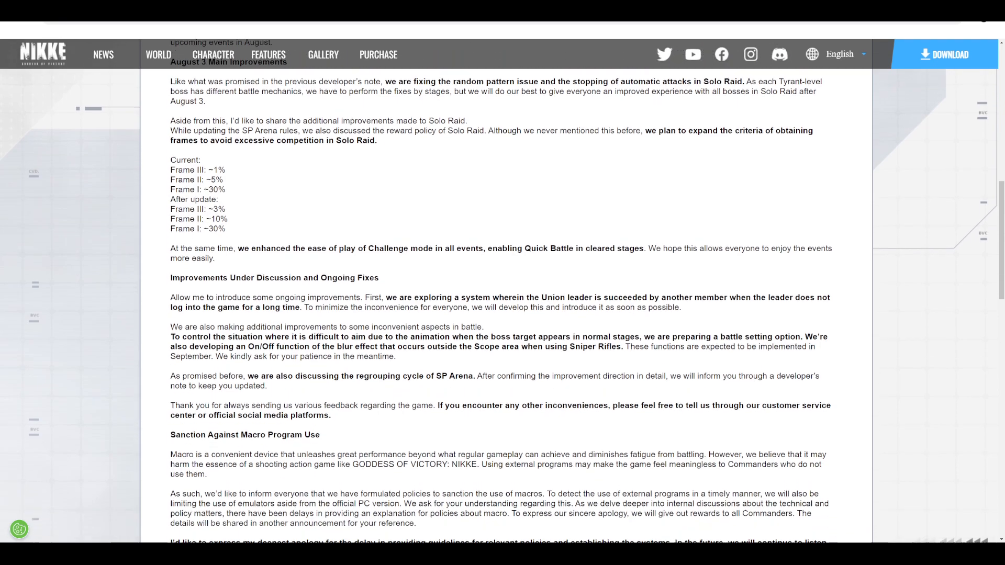
scroll("down", 3)
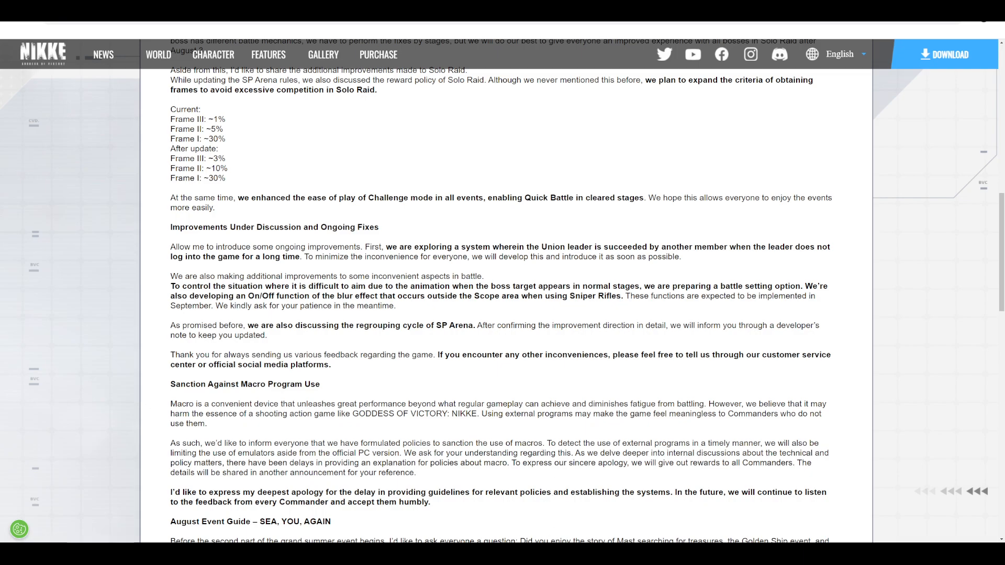
scroll("down", 3)
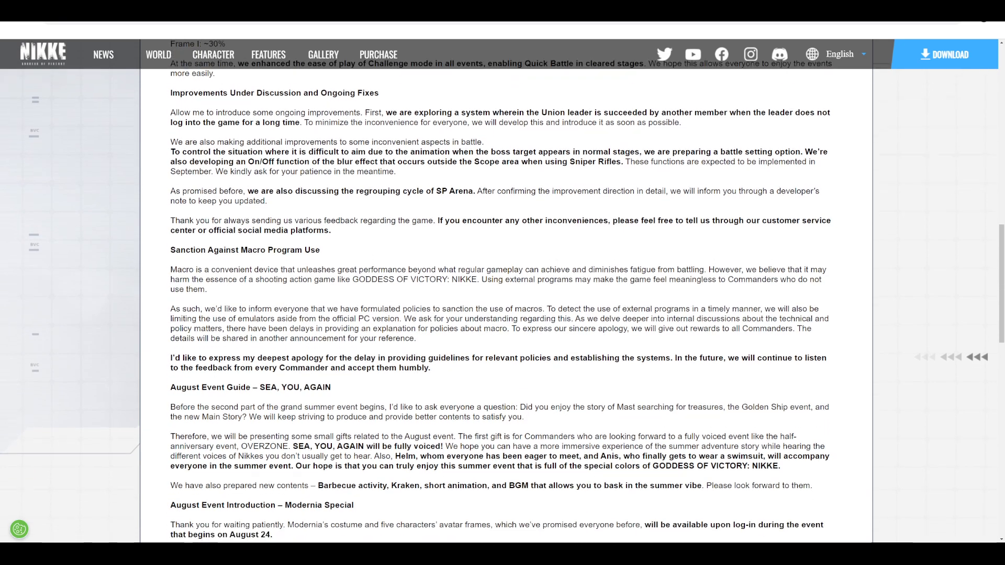
scroll("down", 3)
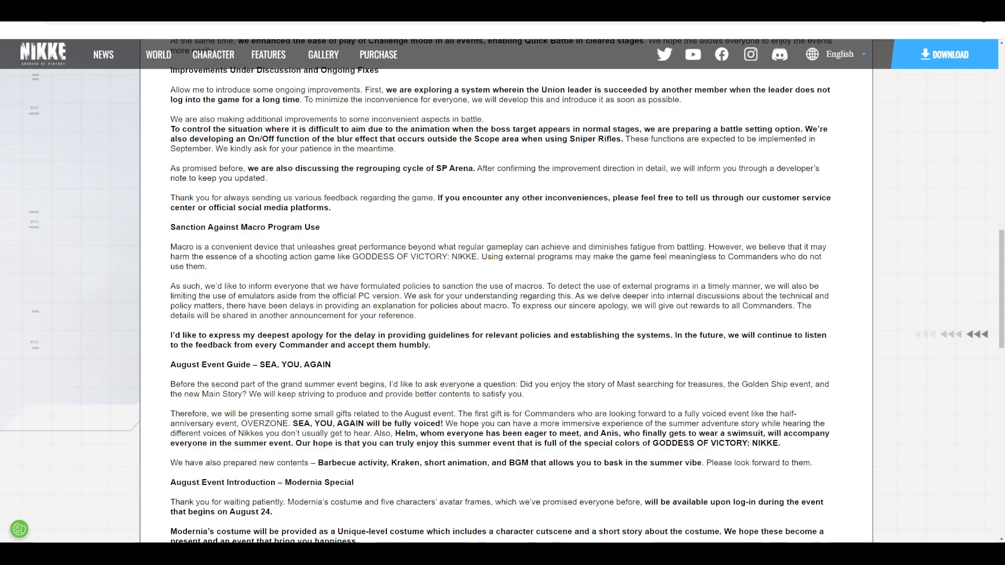
scroll("down", 3)
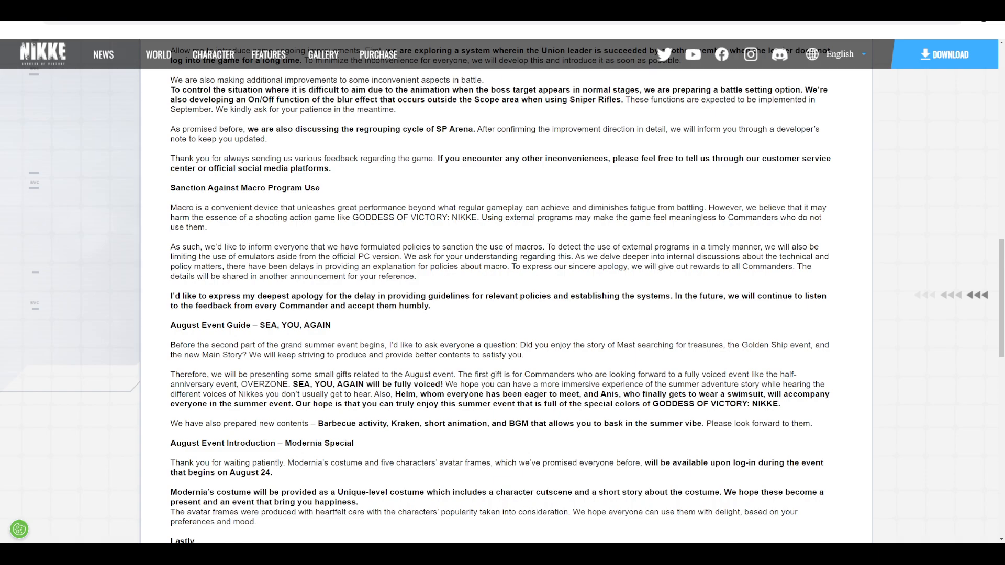
scroll("down", 3)
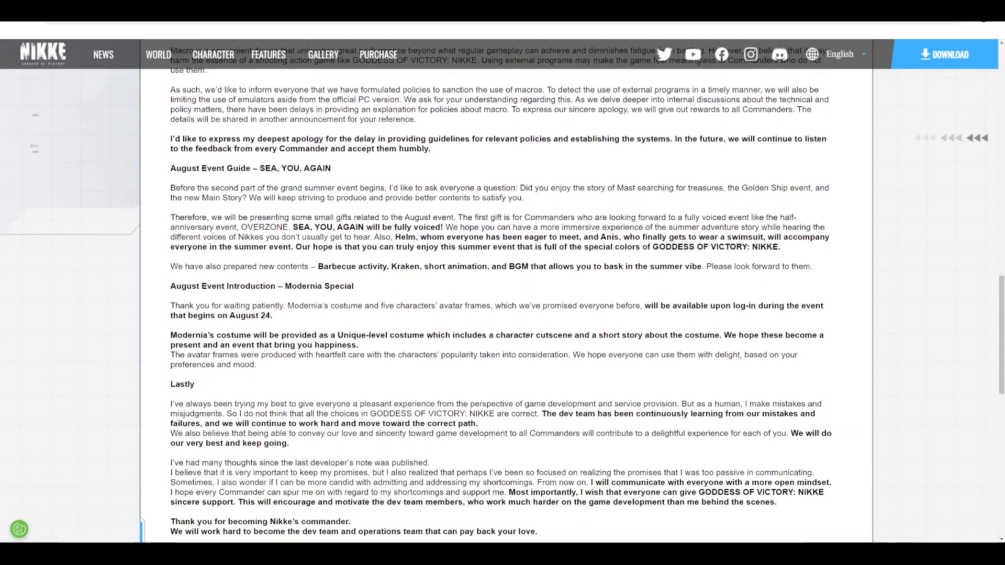
scroll("down", 3)
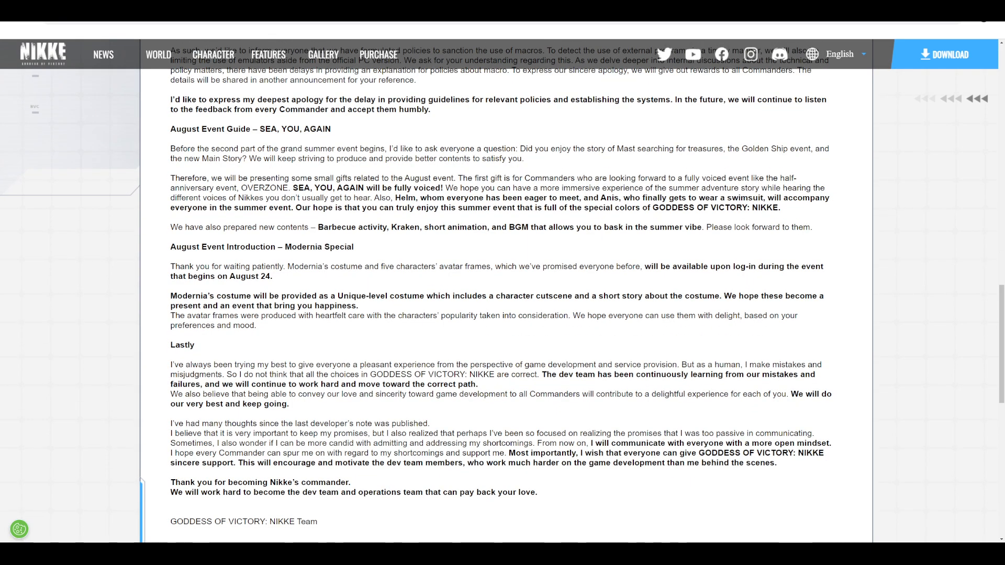
scroll("up", 3)
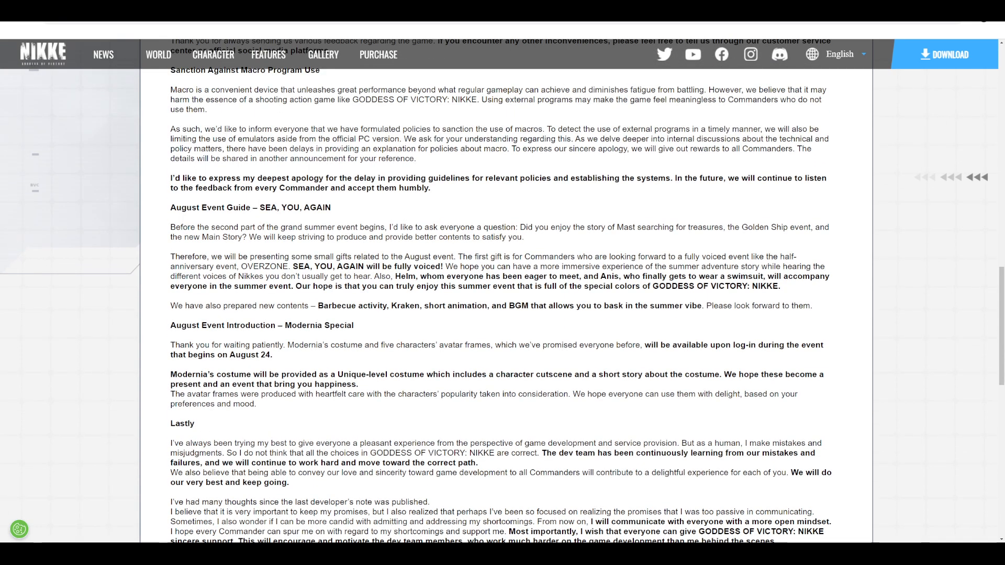
scroll("down", 3)
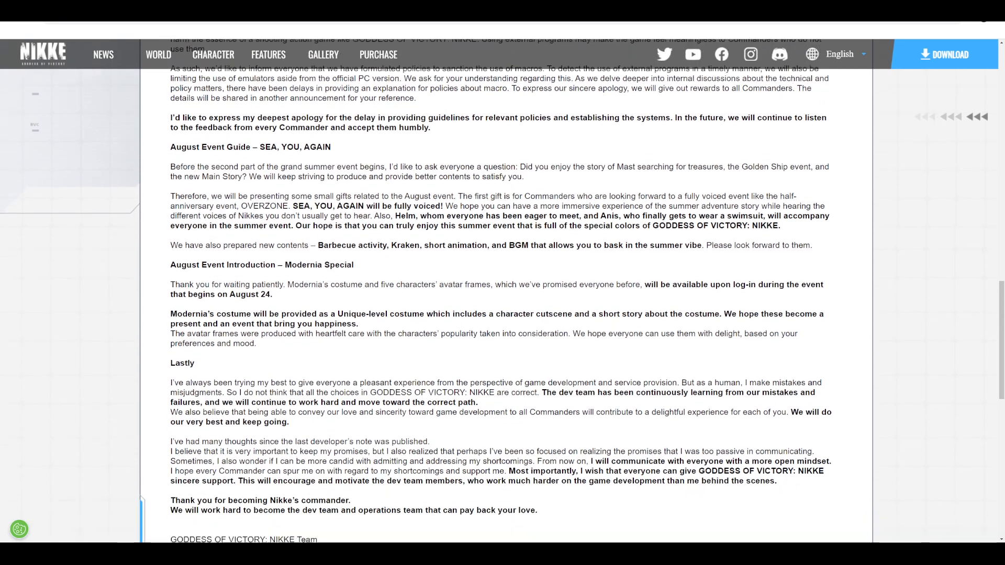
scroll("down", 3)
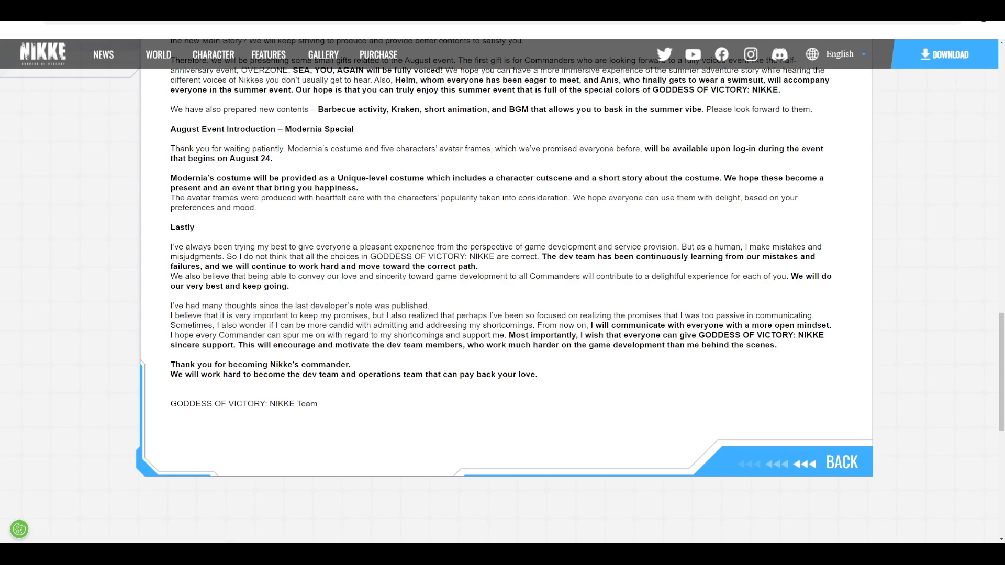
scroll("down", 3)
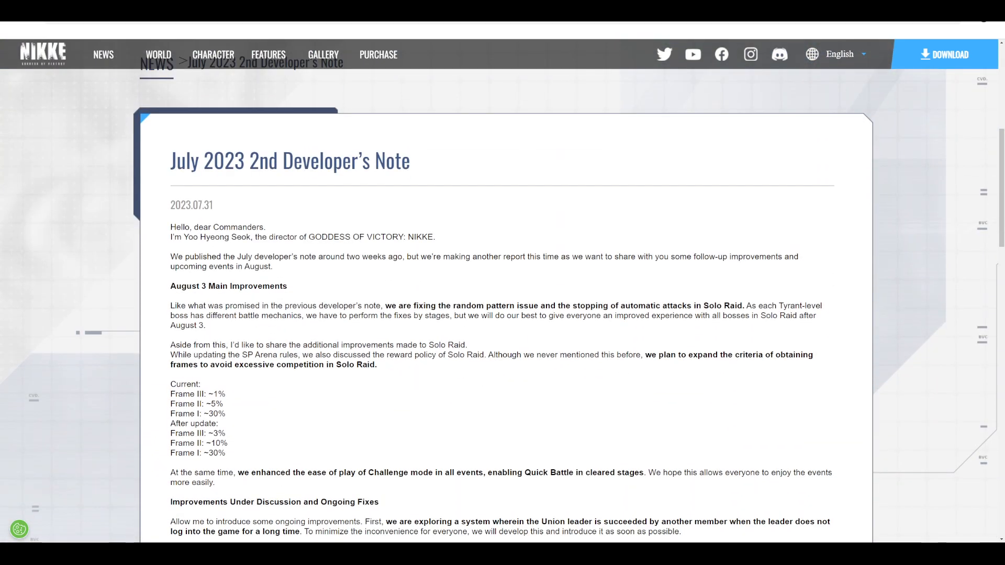
scroll("down", 3)
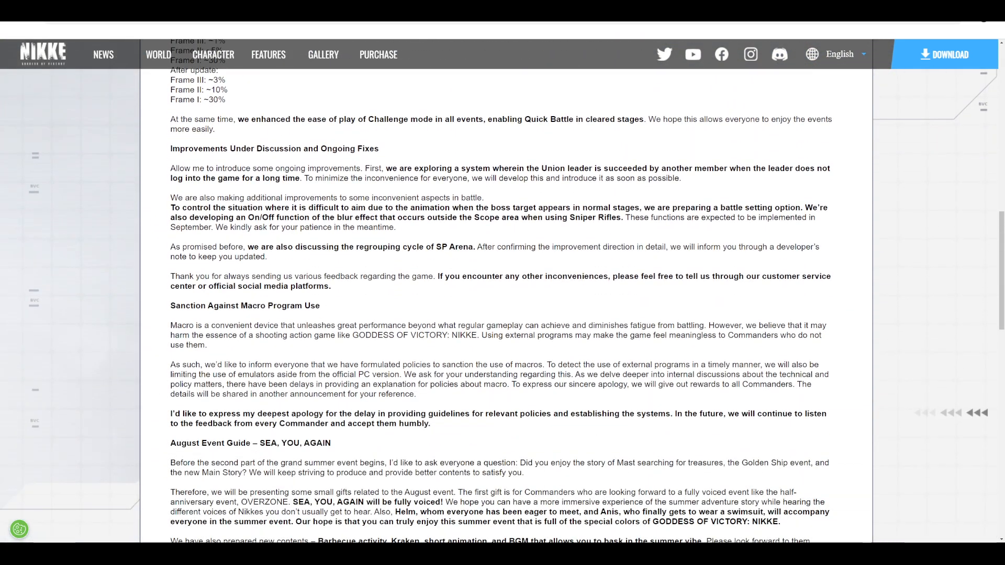
scroll("down", 3)
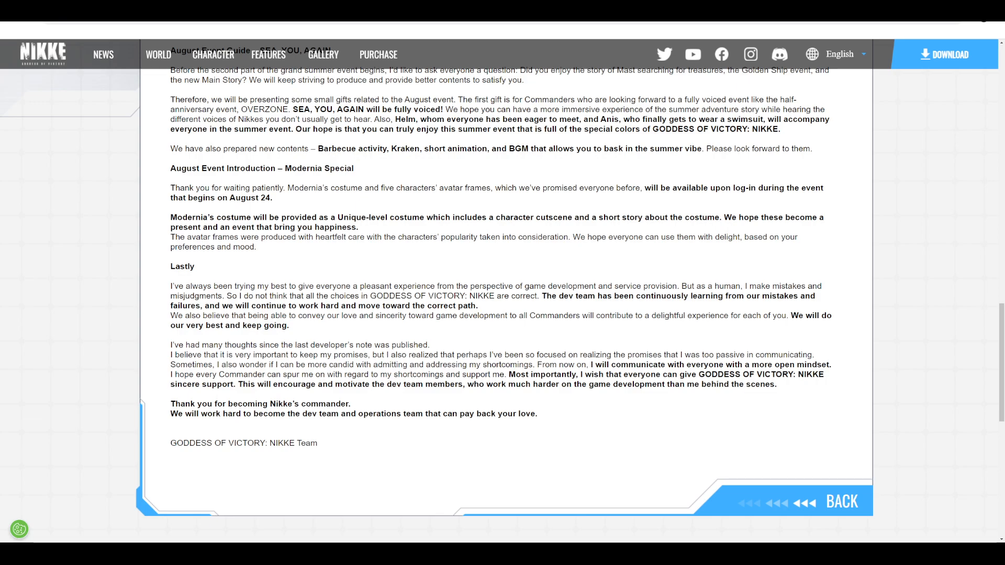
scroll("up", 3)
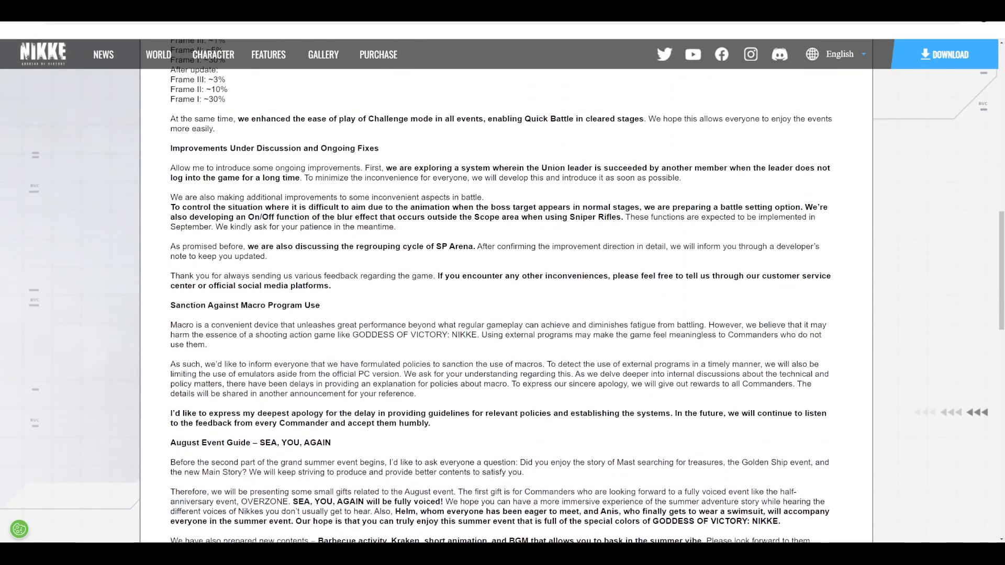